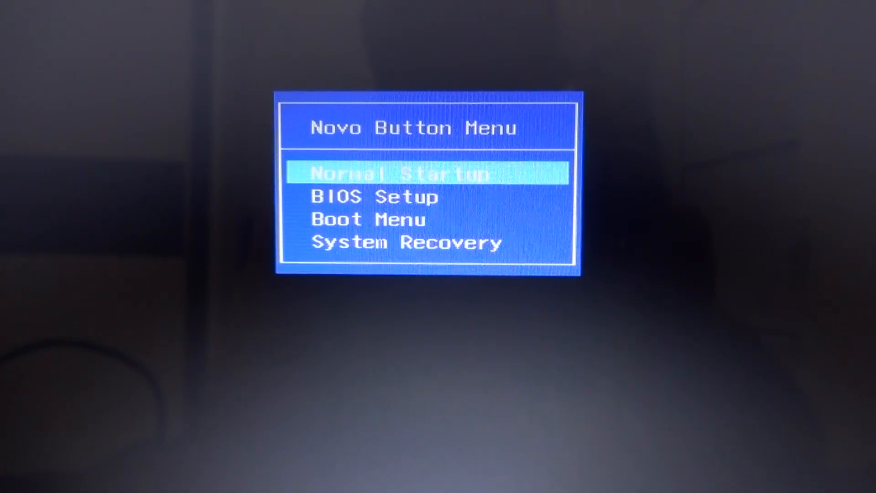
Navigate the Novo Button Menu between BIOS Setup and Boot Menu and enter BIOS Setup.
key(down)
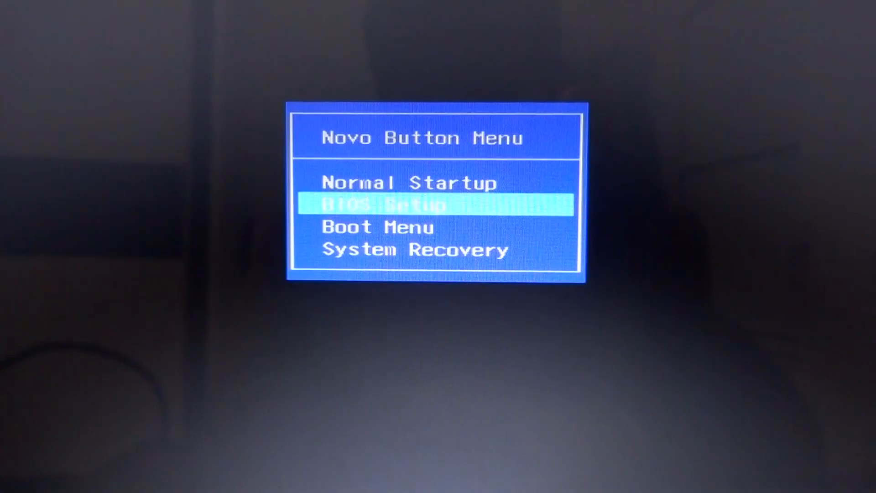
key(Down)
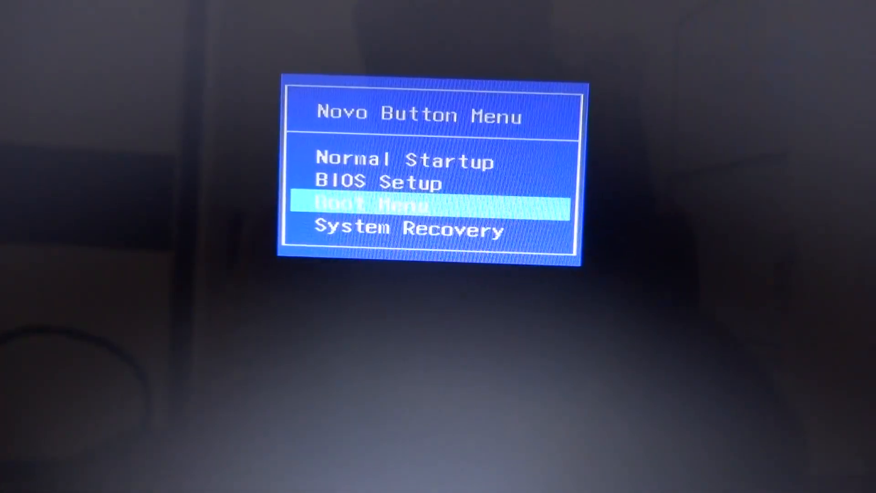
key(Down)
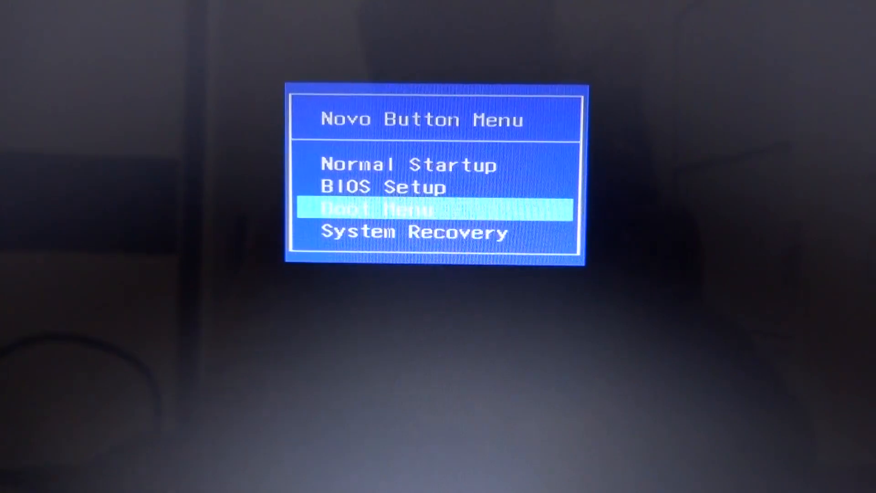
key(Up)
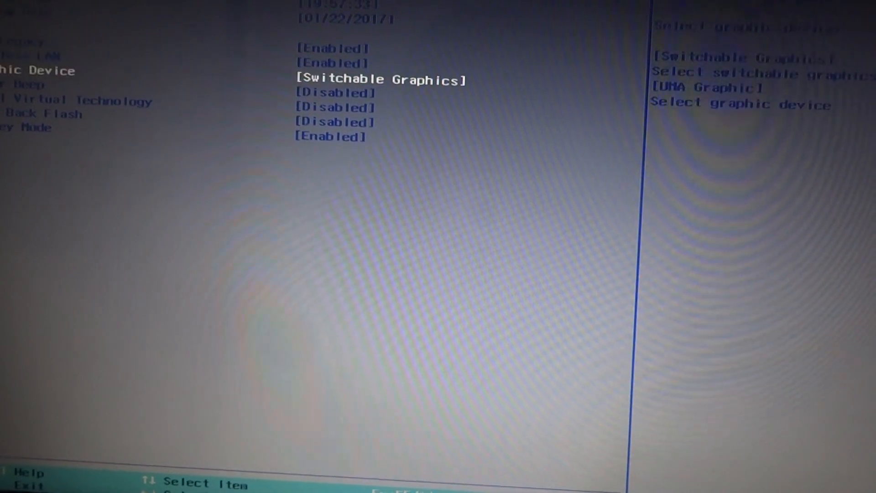
Step through Power Beep, Intel Virtual Technology and BIOS Back Flash to read each explanation.
key(Down)
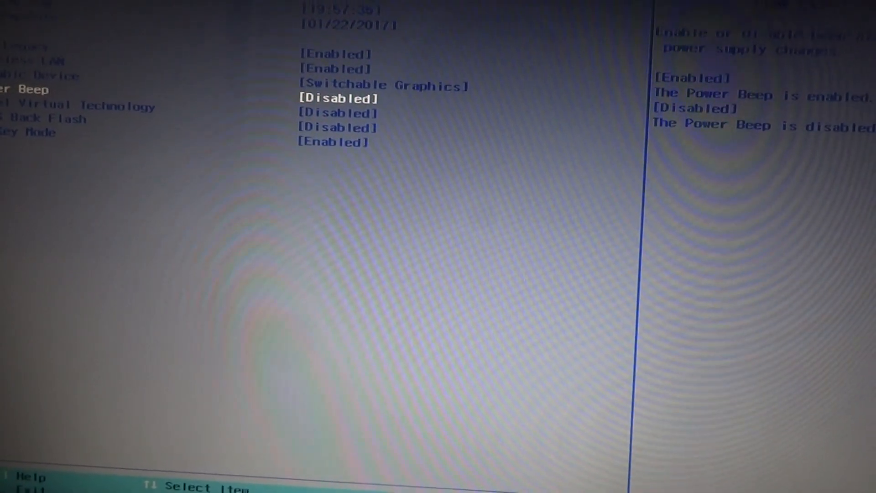
key(down)
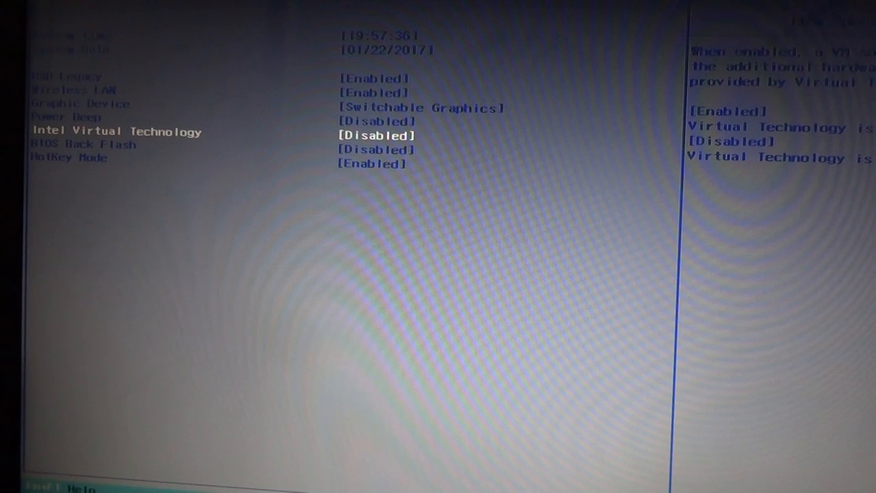
key(Down)
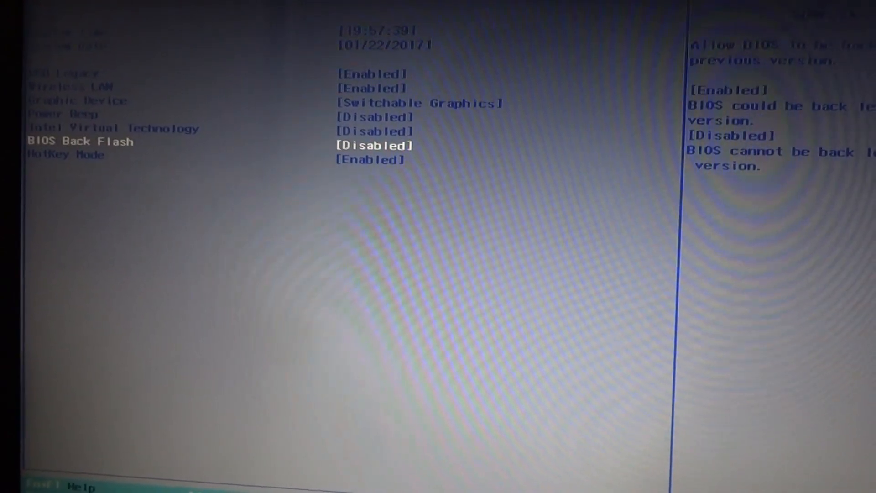
key(Down)
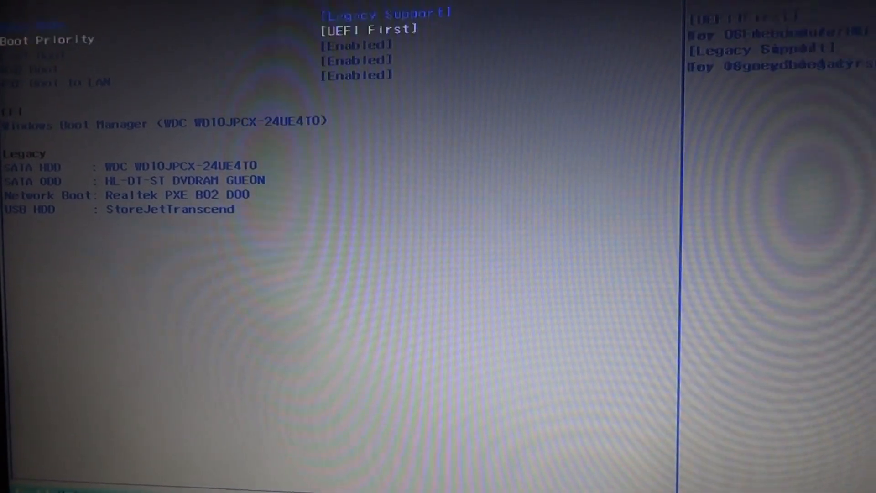
Step through Fast Boot, USB Boot and PXE Boot to LAN, each shown as enabled.
key(Down)
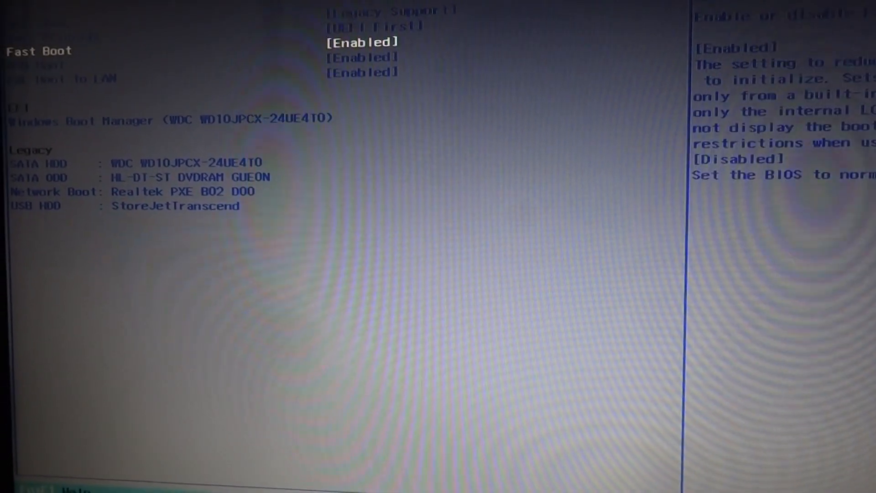
key(Down)
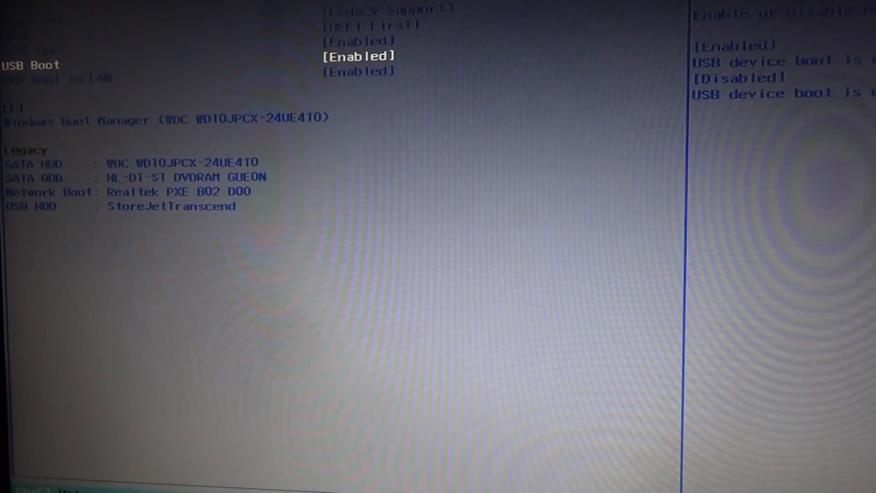
key(Down)
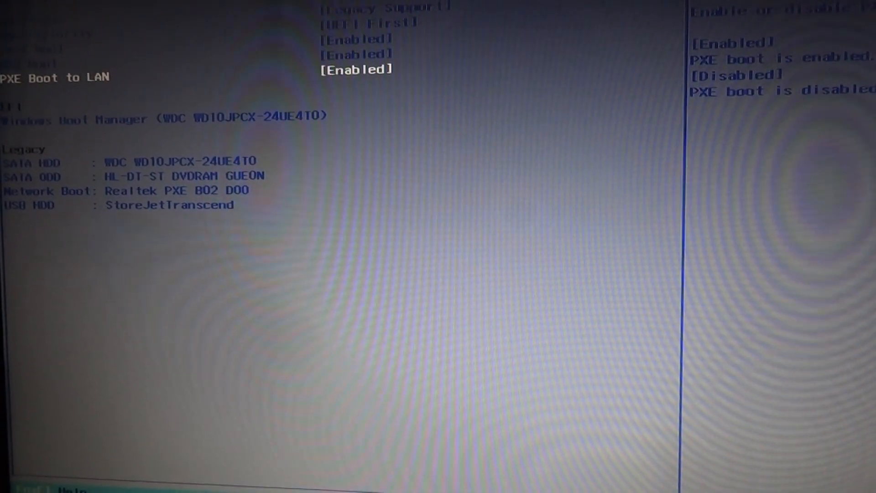